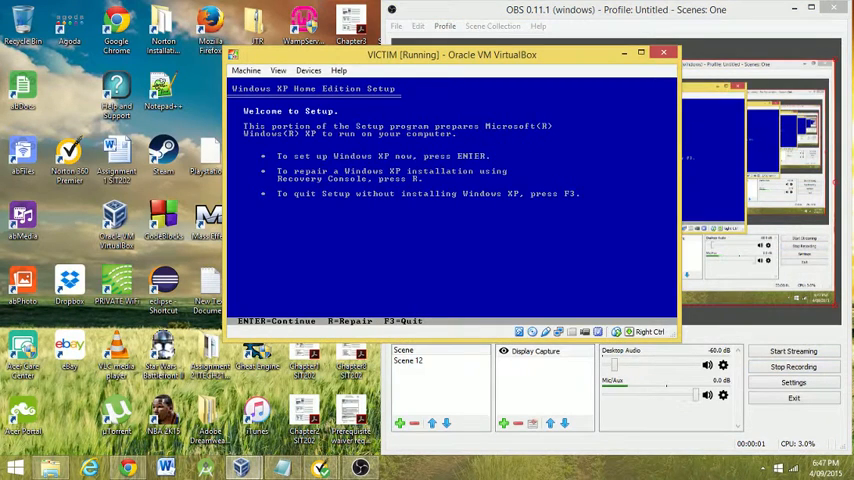
pyautogui.moveTo(322, 272)
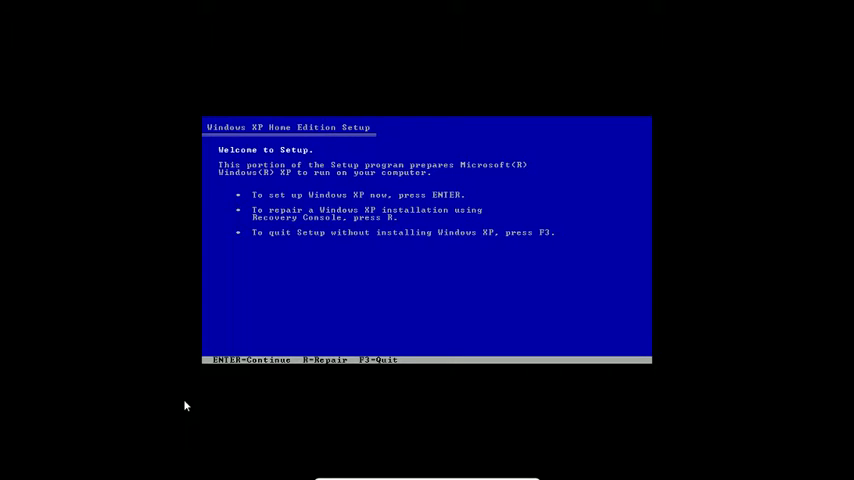
# Begin Windows XP installation from the Welcome to Setup screen
pyautogui.press('enter')
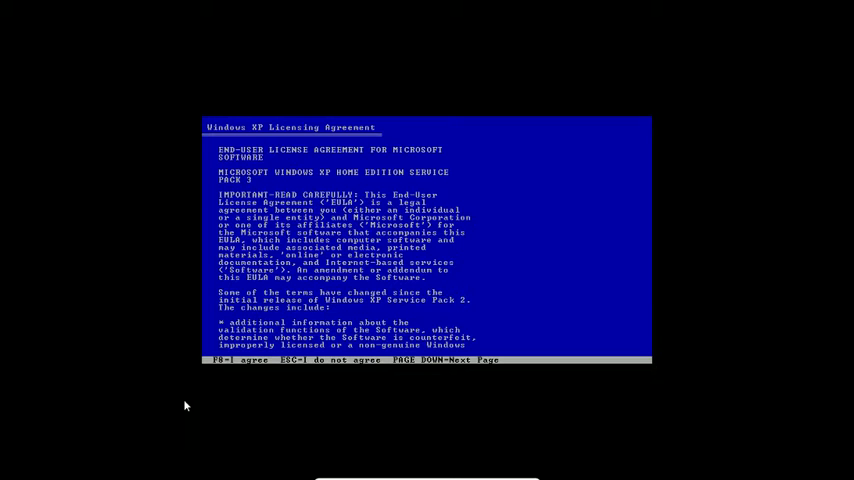
# Accept the licence, choose the unpartitioned space and format it as NTFS
pyautogui.press('f8')
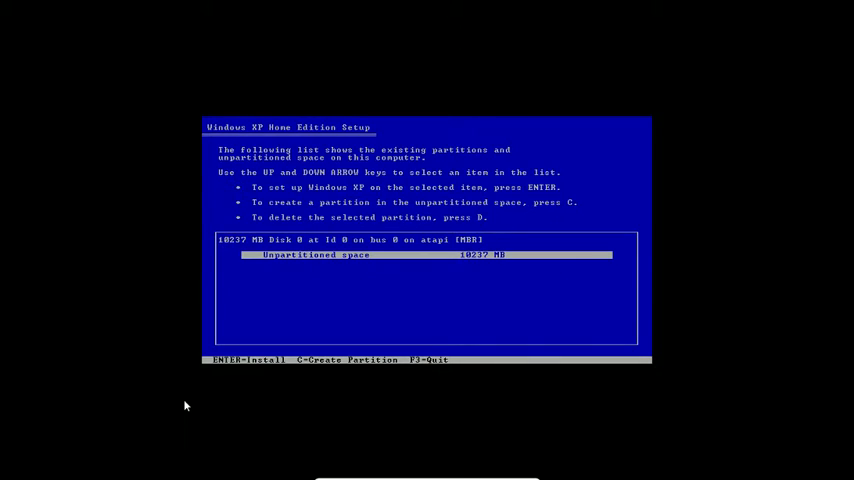
pyautogui.press('enter')
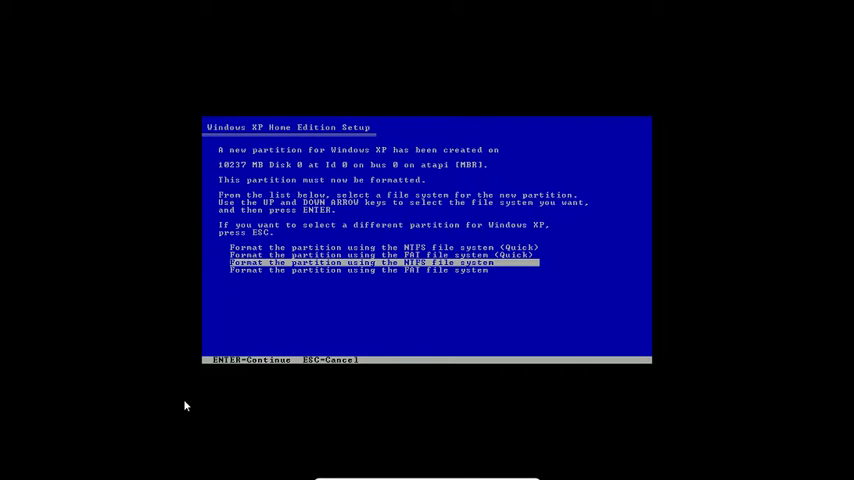
pyautogui.press('enter')
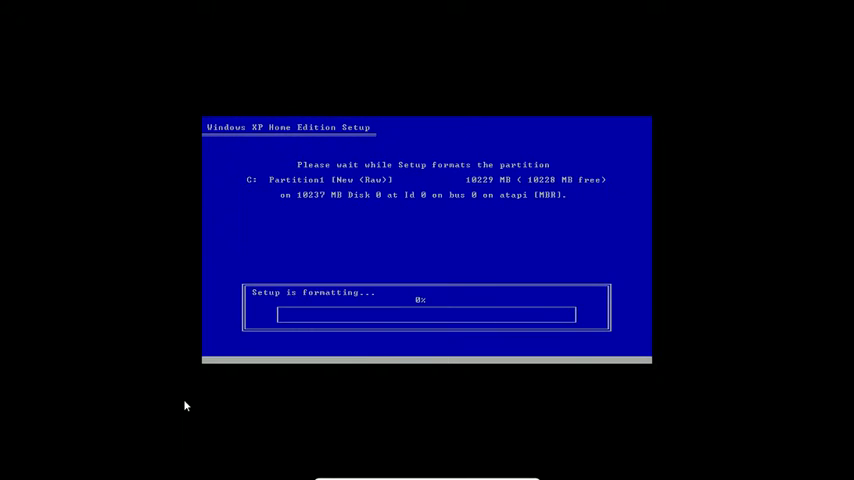